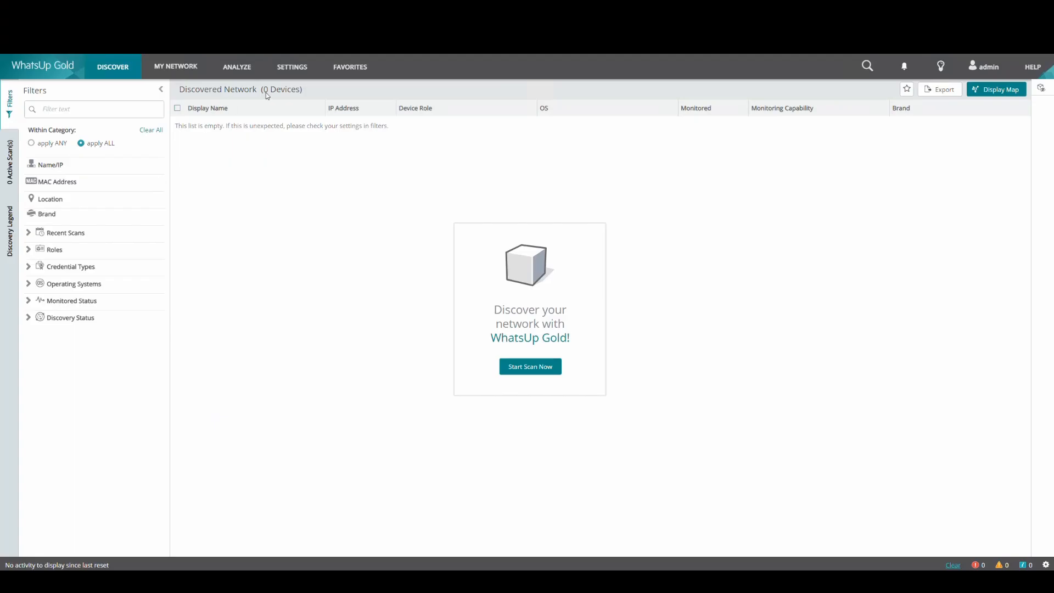
Step: Open the Credentials Library to reach the SNMP v2 Cred edit form
{"action": "left_click", "coordinate": [291, 66]}
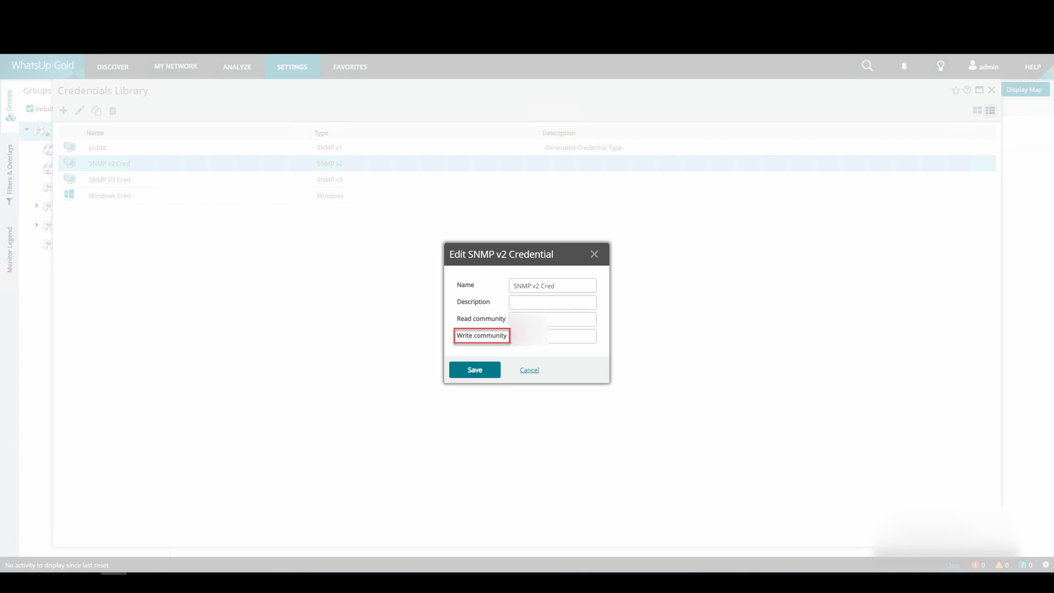
Step: Create and save an SNMP v3 credential using MD5 authentication and DES56 encryption
{"action": "left_click", "coordinate": [63, 110]}
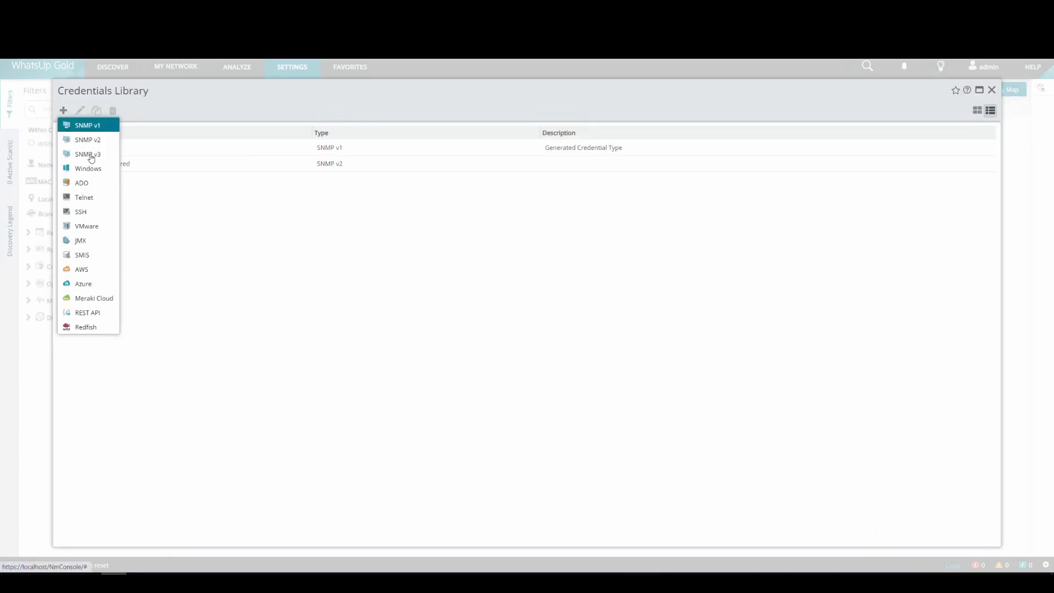
{"action": "left_click", "coordinate": [88, 154]}
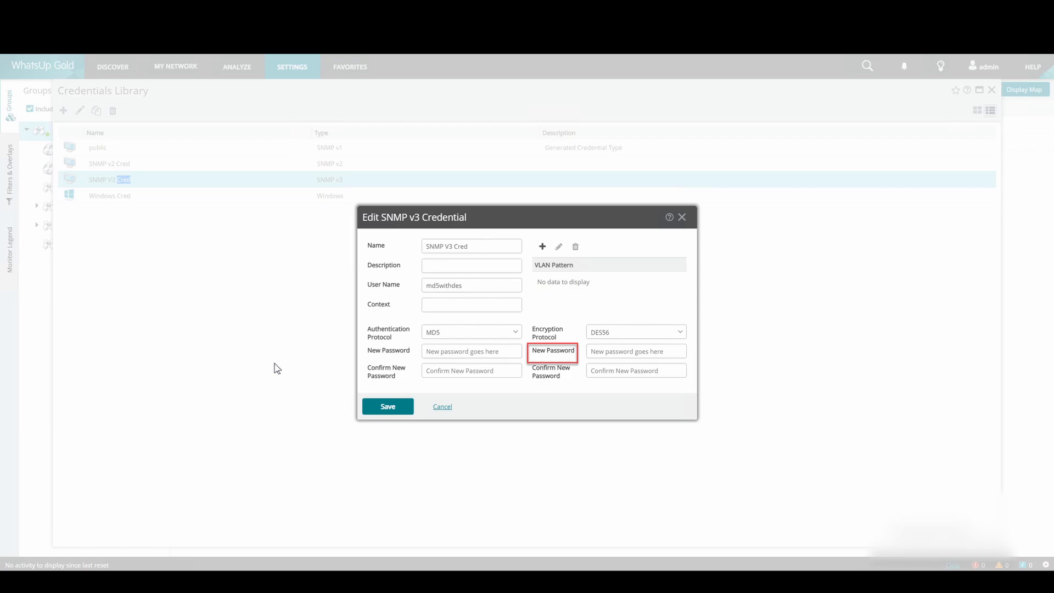
{"action": "left_click", "coordinate": [112, 66]}
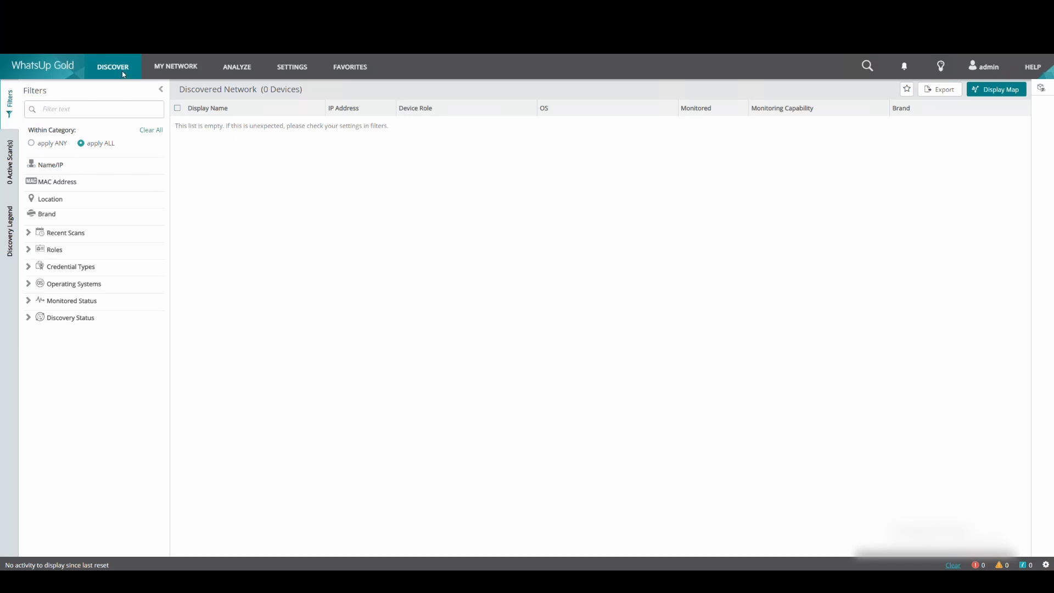
Step: Start a new scan seeded with 10.40.66.6 and 10.67.51.26, excluding the gateway IP
{"action": "left_click", "coordinate": [113, 67]}
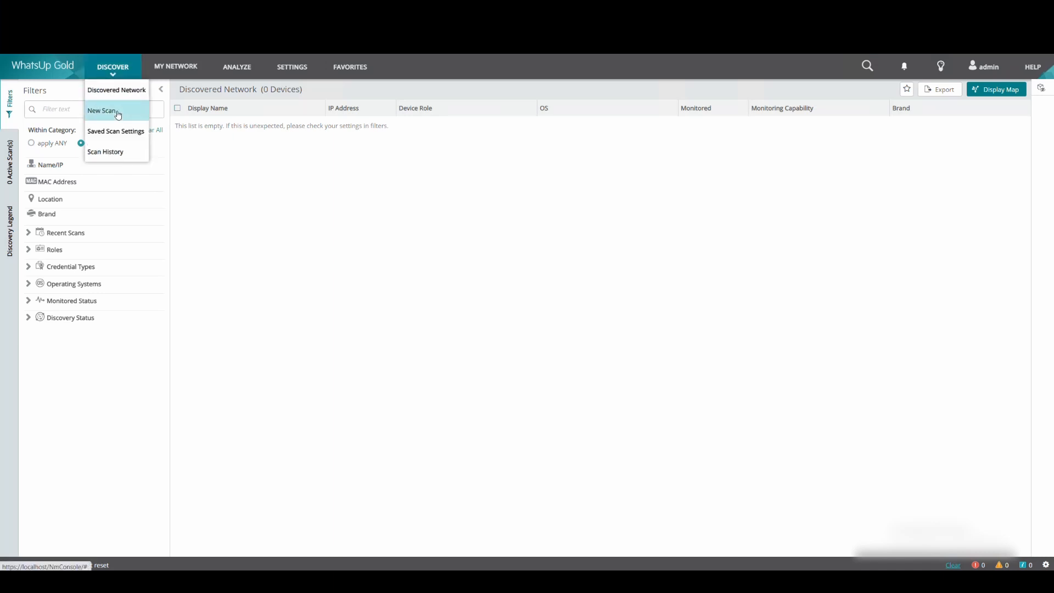
{"action": "left_click", "coordinate": [107, 111]}
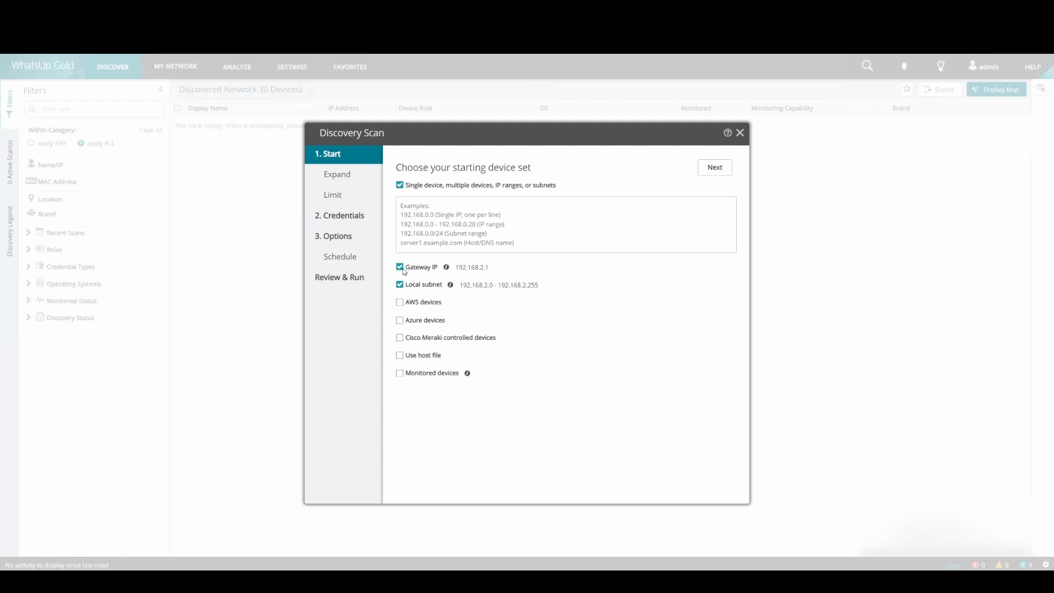
{"action": "left_click", "coordinate": [399, 267]}
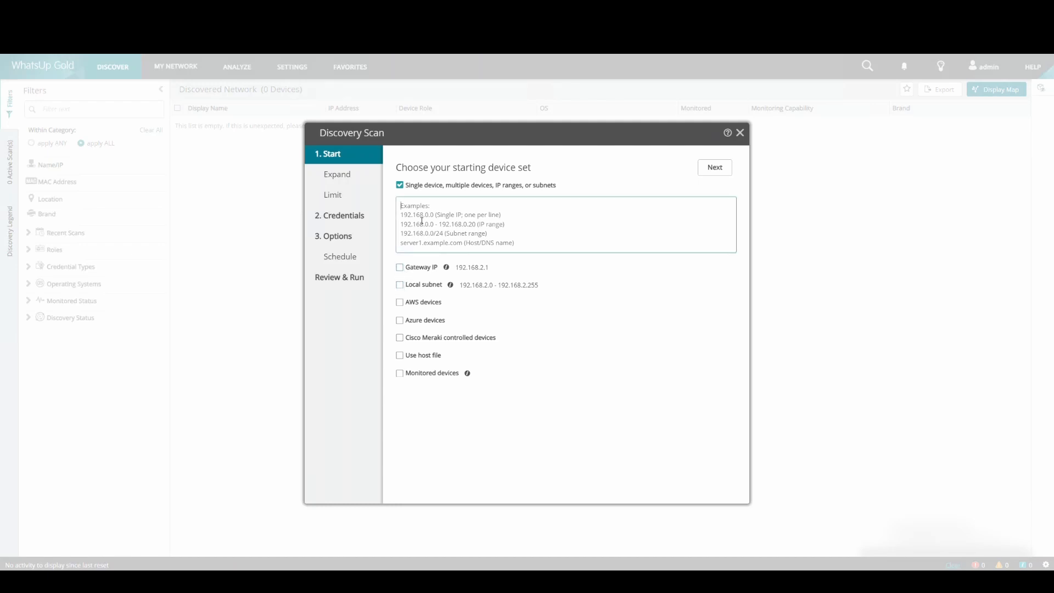
{"action": "type", "text": "10.40.66.6"}
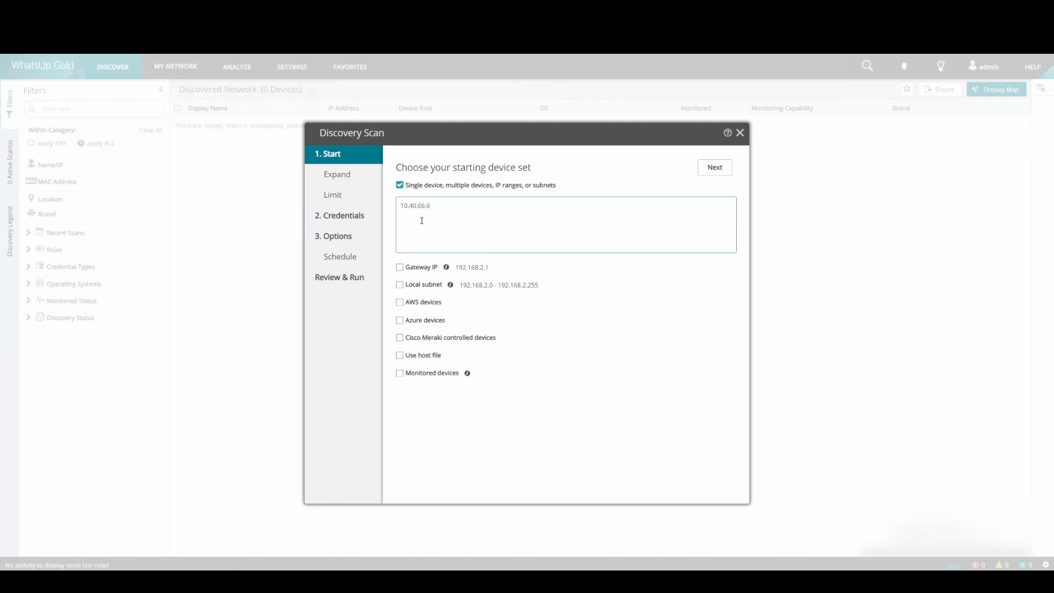
{"action": "type", "text": "10.67.51"}
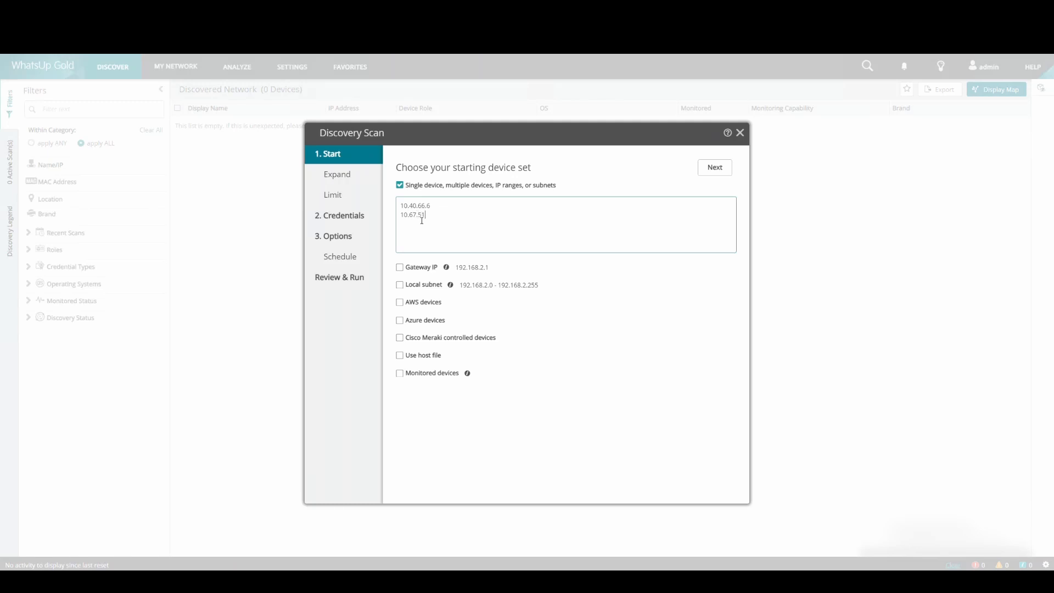
{"action": "type", "text": ".26"}
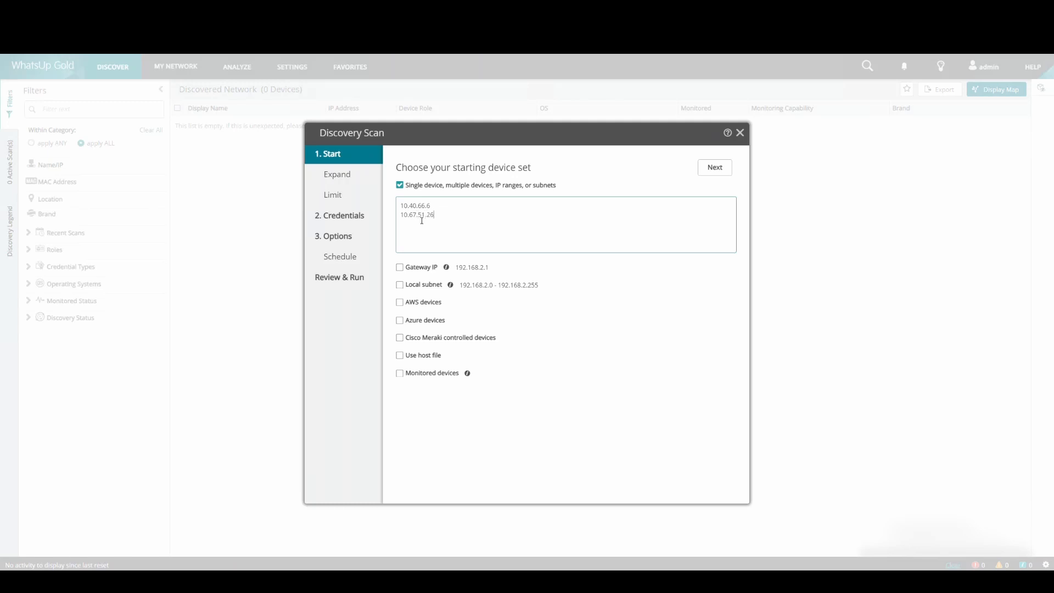
{"action": "left_click", "coordinate": [714, 167]}
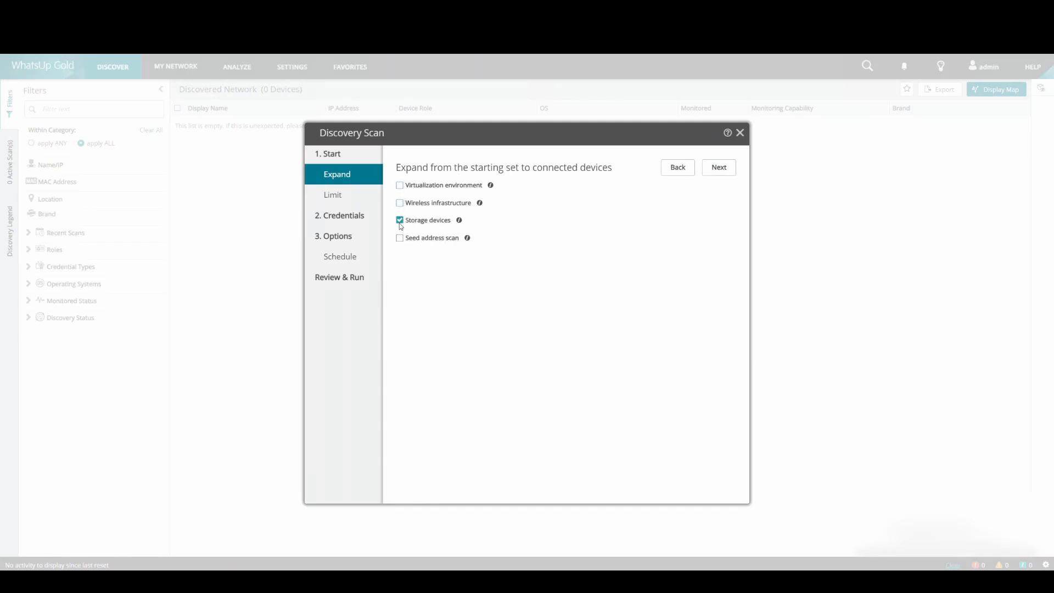
Step: Turn off storage-device expansion and restrict scan credentials to SNMP v2 Cred
{"action": "left_click", "coordinate": [399, 220]}
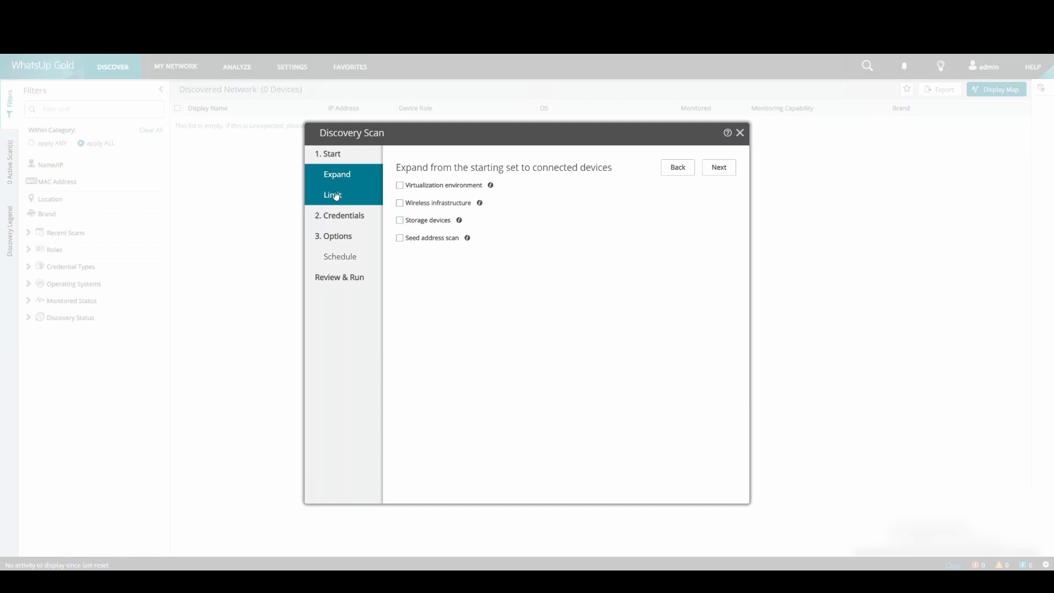
{"action": "left_click", "coordinate": [333, 195]}
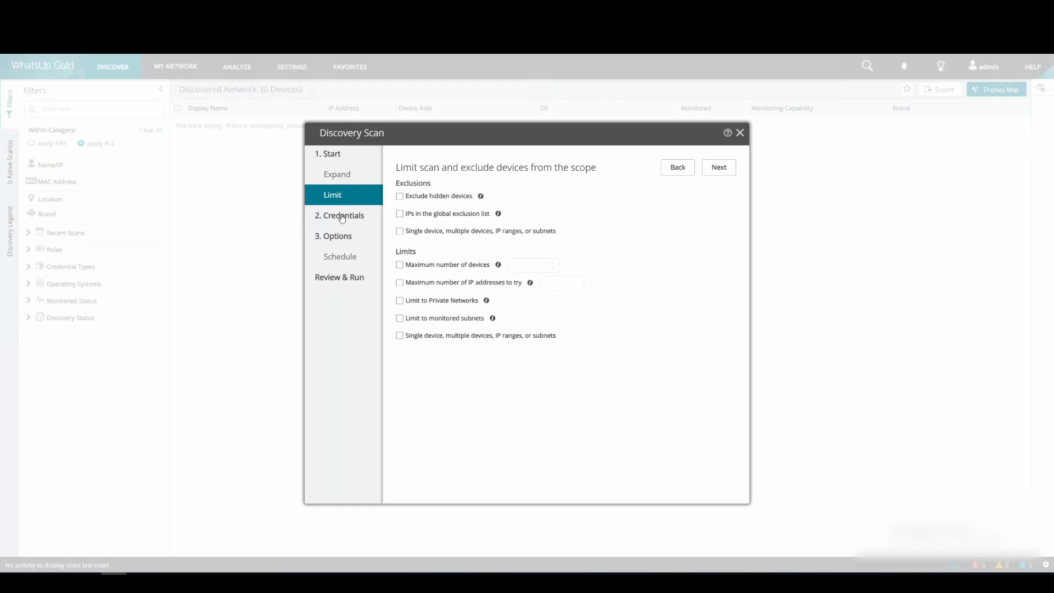
{"action": "left_click", "coordinate": [344, 215]}
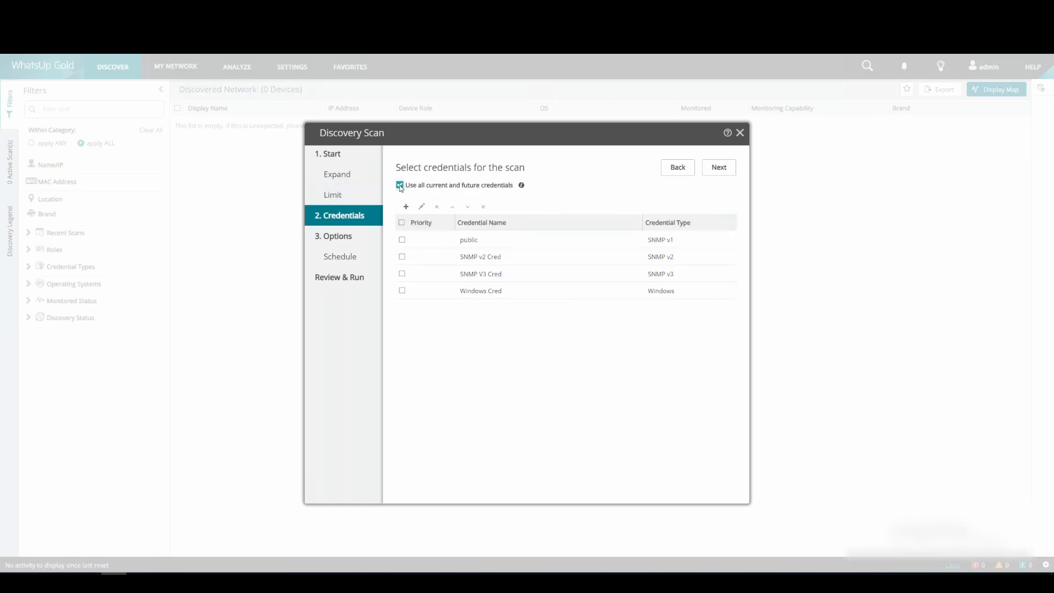
{"action": "left_click", "coordinate": [399, 185]}
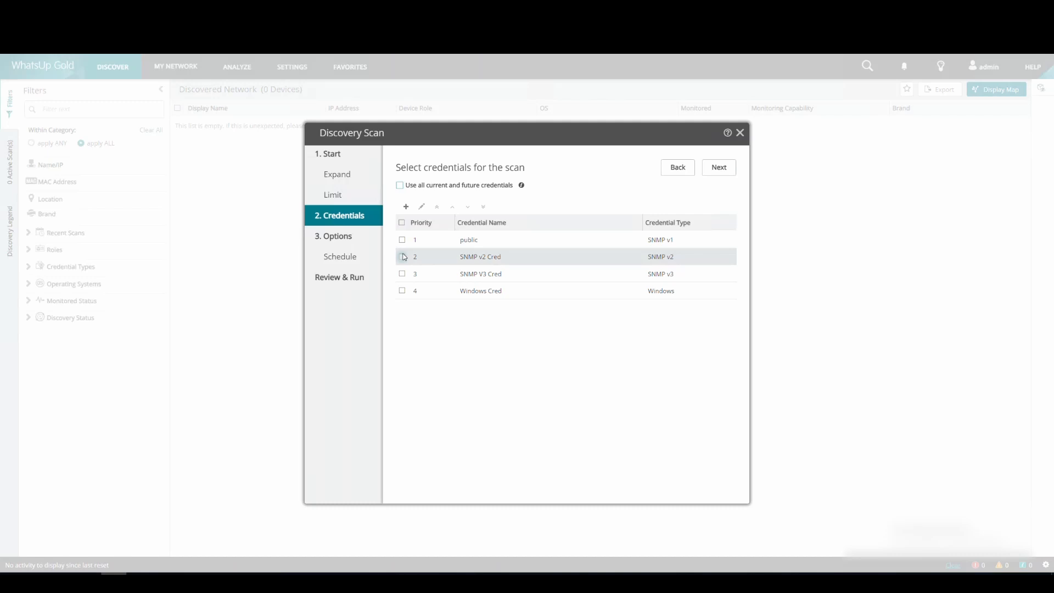
{"action": "left_click", "coordinate": [402, 256]}
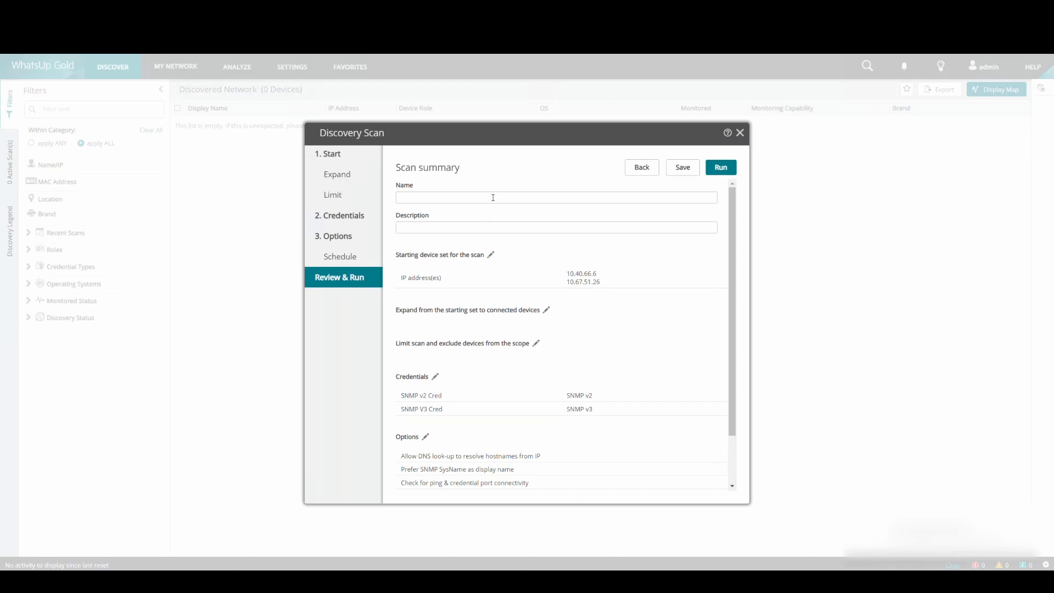
Step: Name the scan 'SNMP v2 & v3 Discovery', save it and run it
{"action": "type", "text": "SNMP v2 & v3 Discovery"}
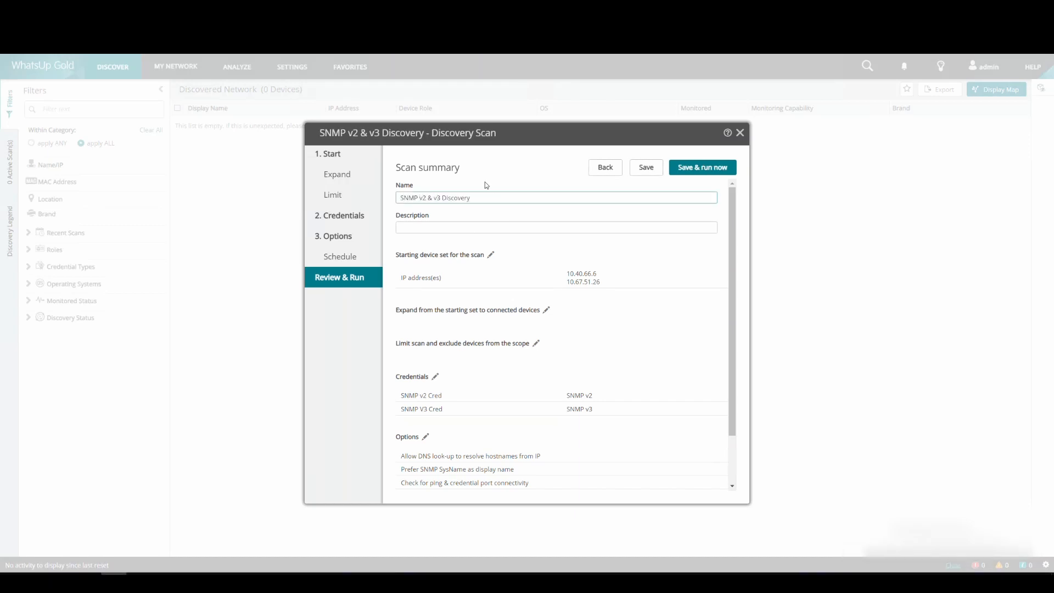
{"action": "mouse_move", "coordinate": [693, 171]}
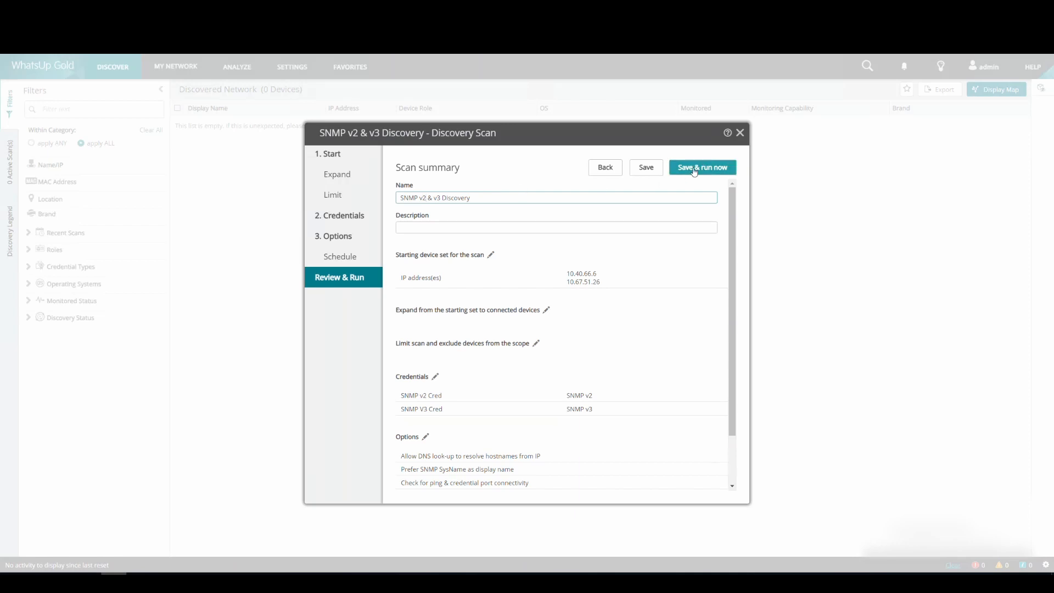
{"action": "left_click", "coordinate": [702, 167]}
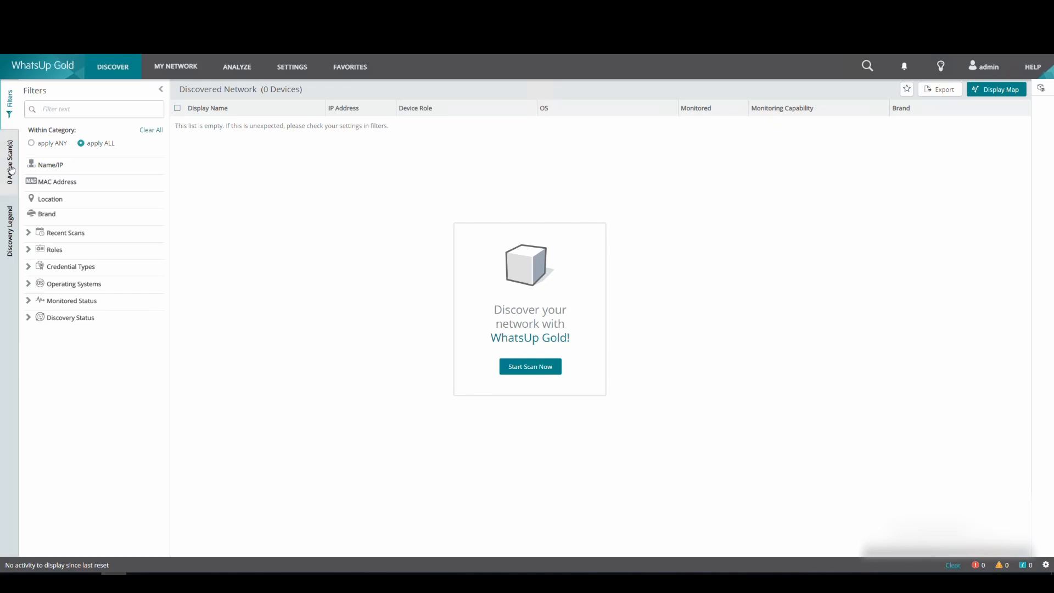
Step: Review the discovery details of KEMP_1 and the qa-c2960l.qa.com switch
{"action": "left_click", "coordinate": [531, 366]}
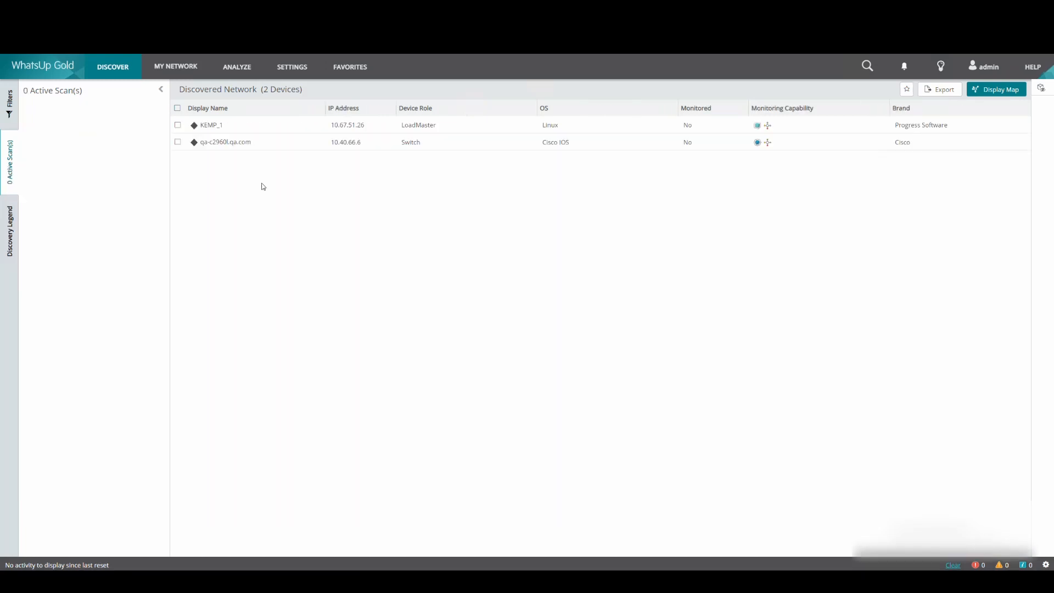
{"action": "mouse_move", "coordinate": [239, 175]}
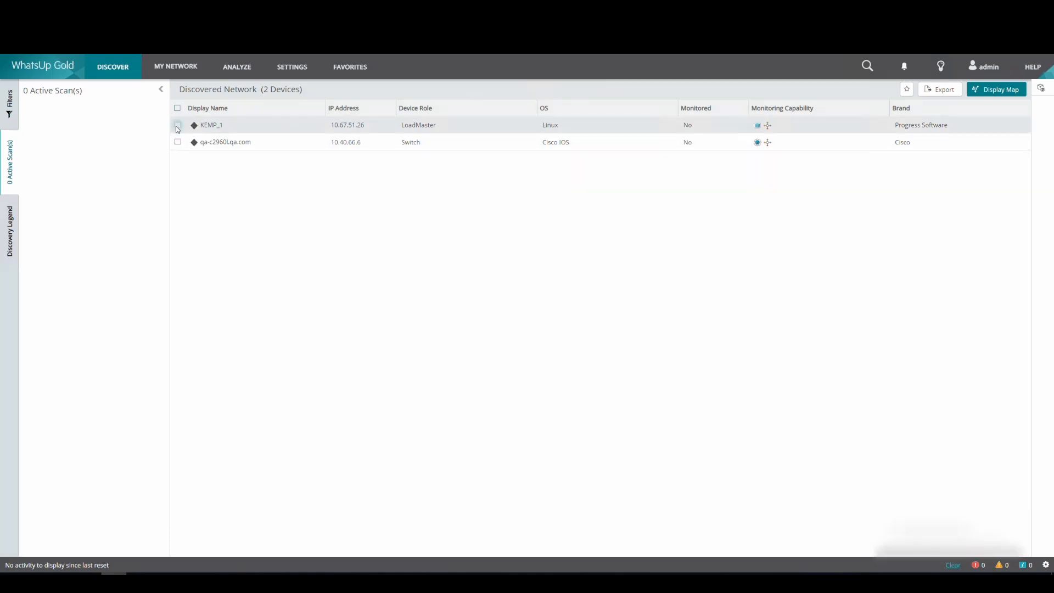
{"action": "left_click", "coordinate": [177, 125]}
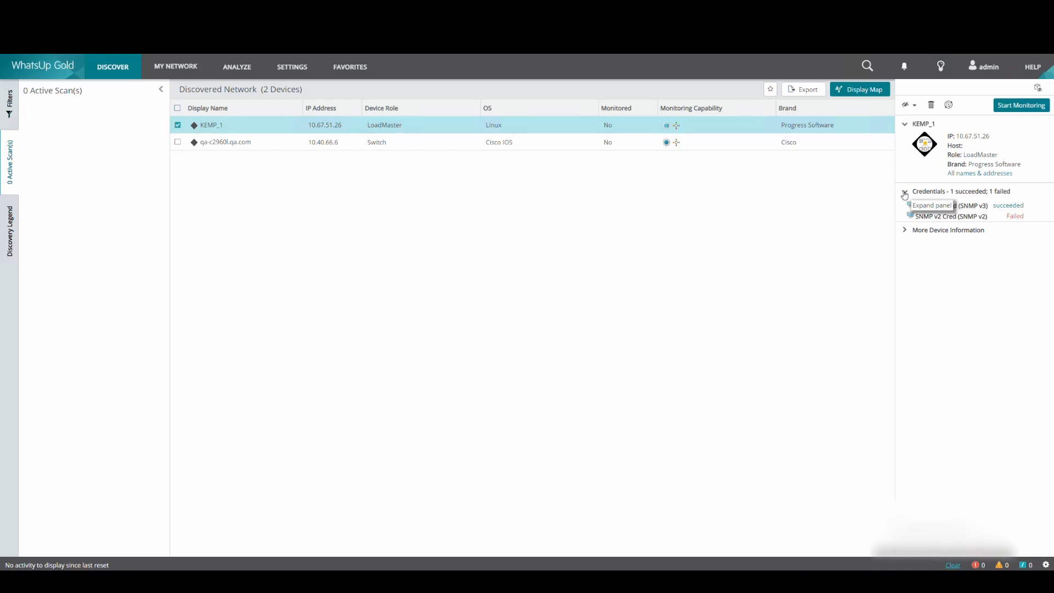
{"action": "mouse_move", "coordinate": [963, 232]}
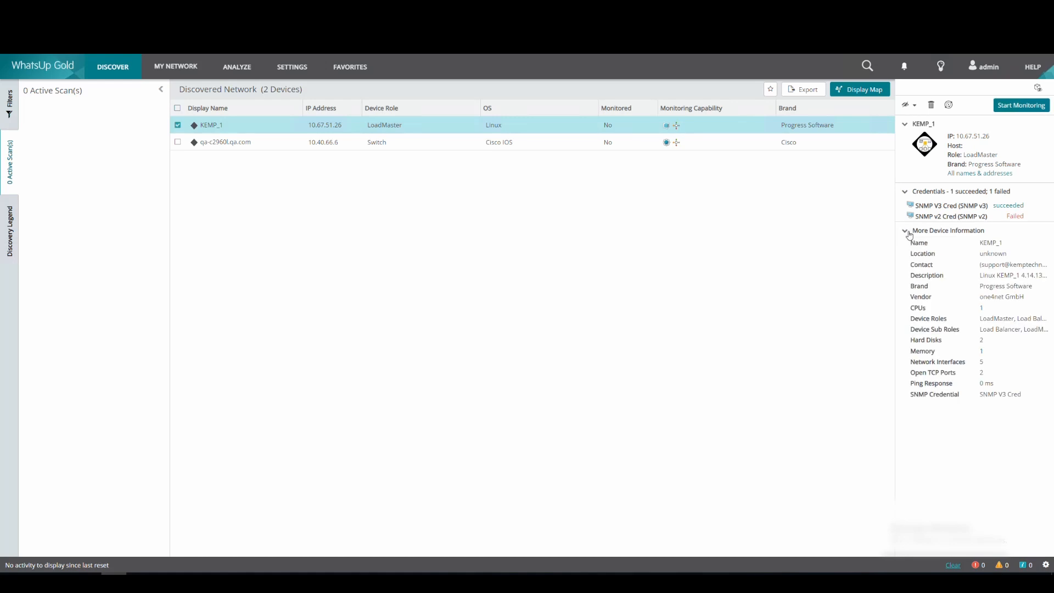
{"action": "left_click", "coordinate": [177, 125]}
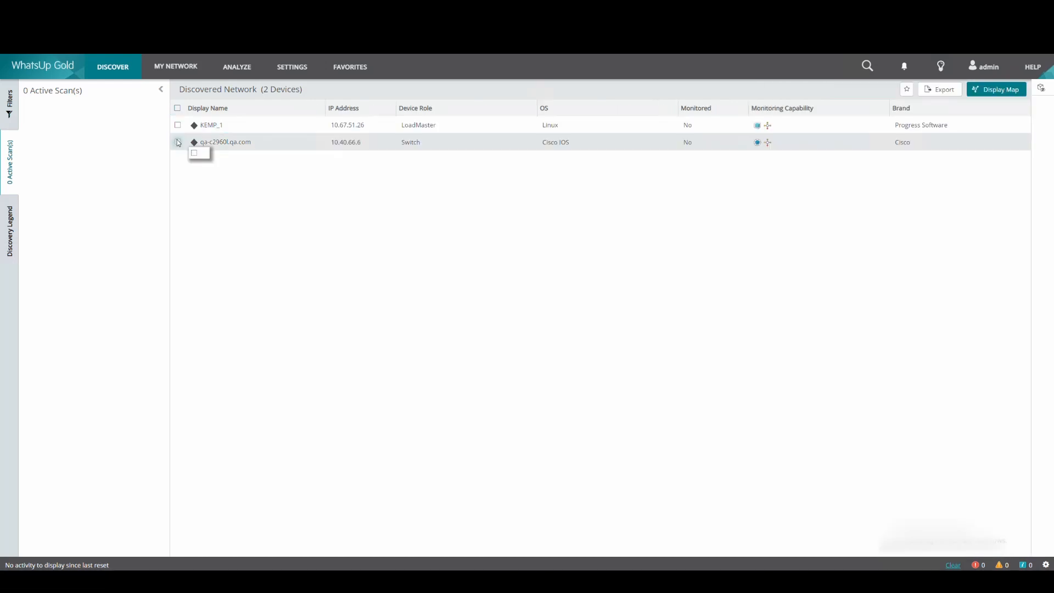
{"action": "left_click", "coordinate": [177, 142]}
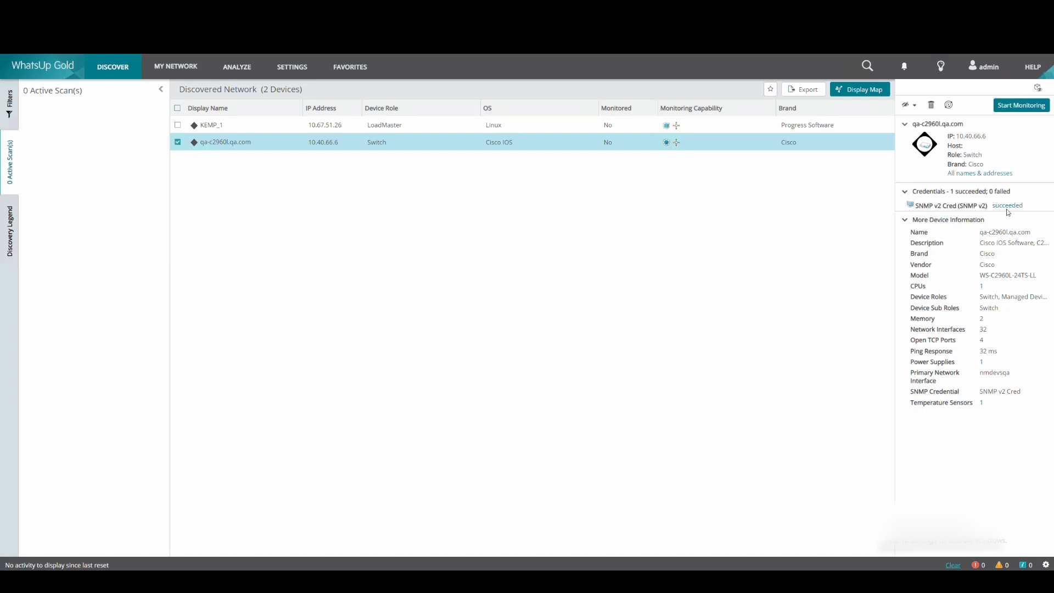
{"action": "mouse_move", "coordinate": [919, 235]}
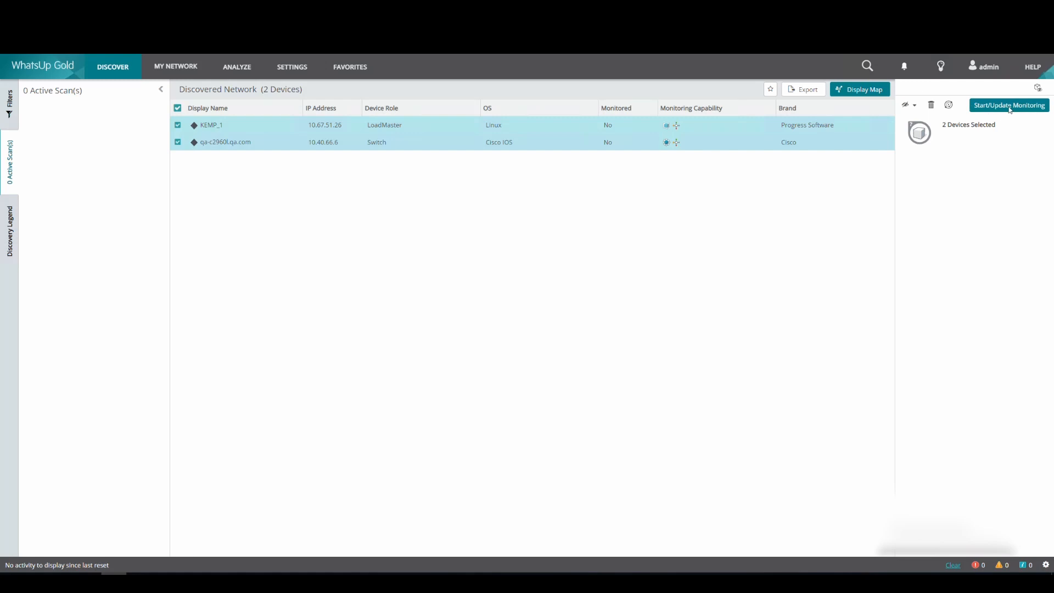
Step: Start monitoring KEMP_1 and qa-c2960l.qa.com as new devices
{"action": "left_click", "coordinate": [1009, 105]}
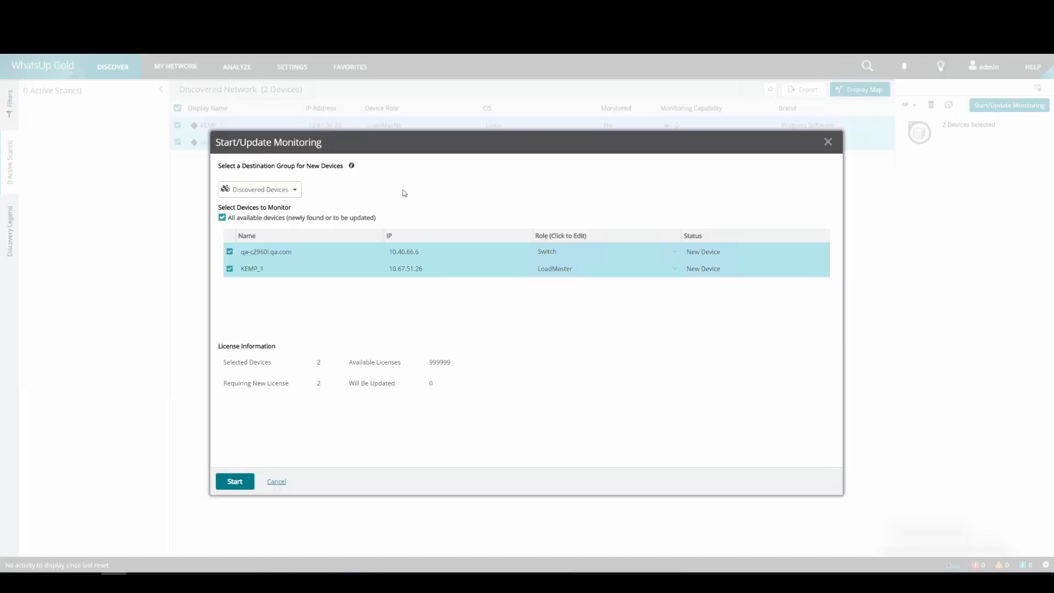
{"action": "left_click", "coordinate": [234, 481]}
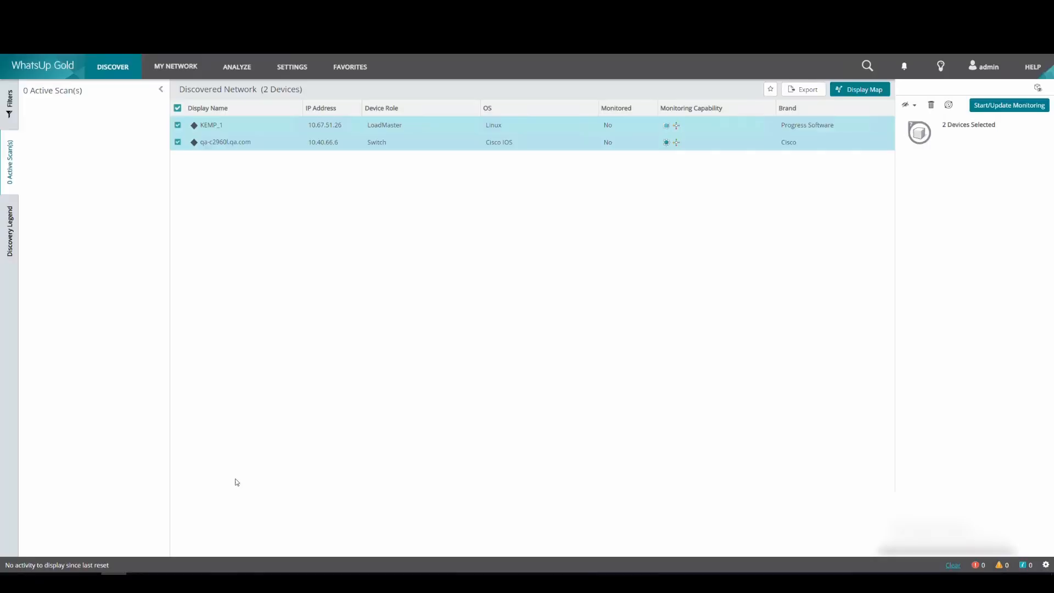
{"action": "left_click", "coordinate": [1009, 105]}
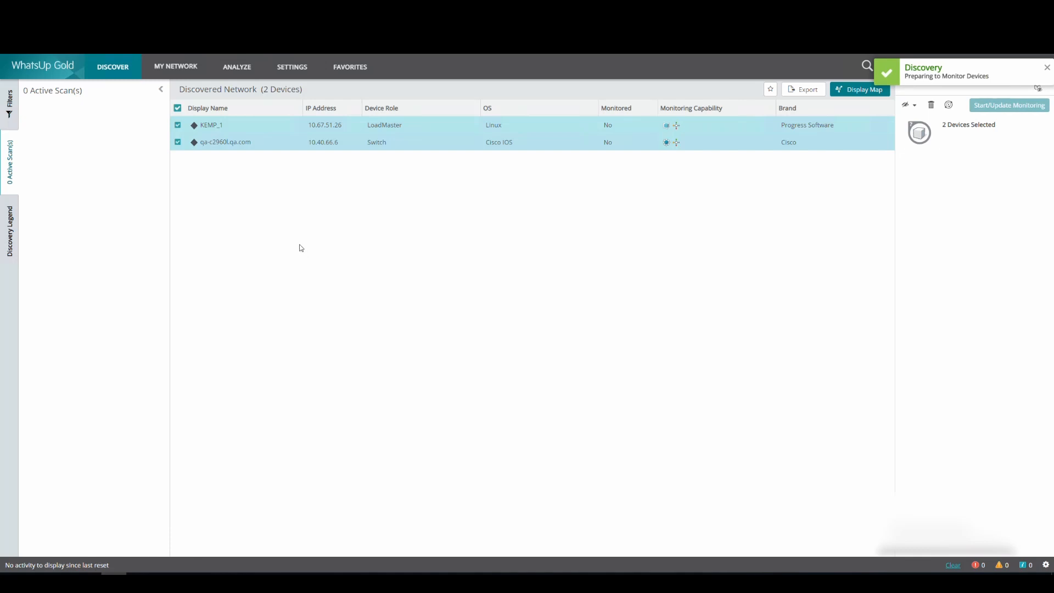
{"action": "left_click", "coordinate": [1008, 105]}
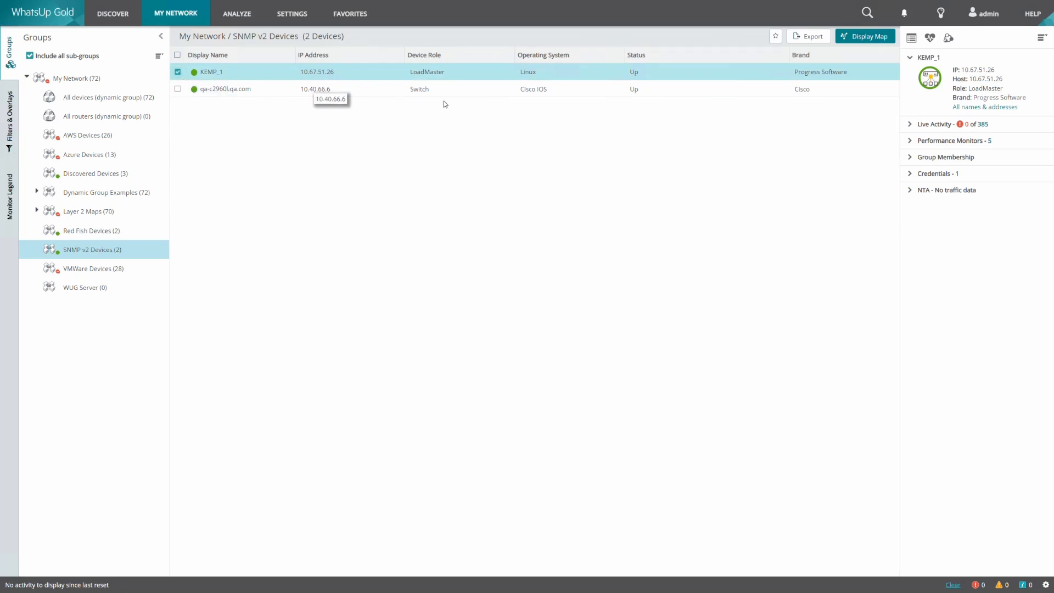
{"action": "mouse_move", "coordinate": [910, 141]}
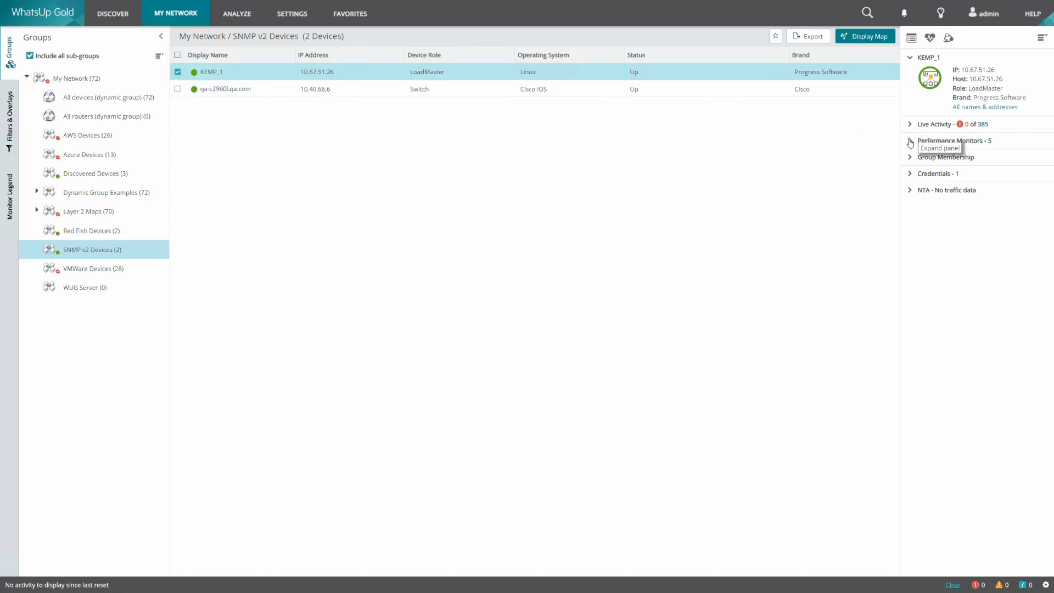
Step: Expand KEMP_1's Performance Monitors and Credentials panels and open its Device Properties
{"action": "left_click", "coordinate": [910, 141]}
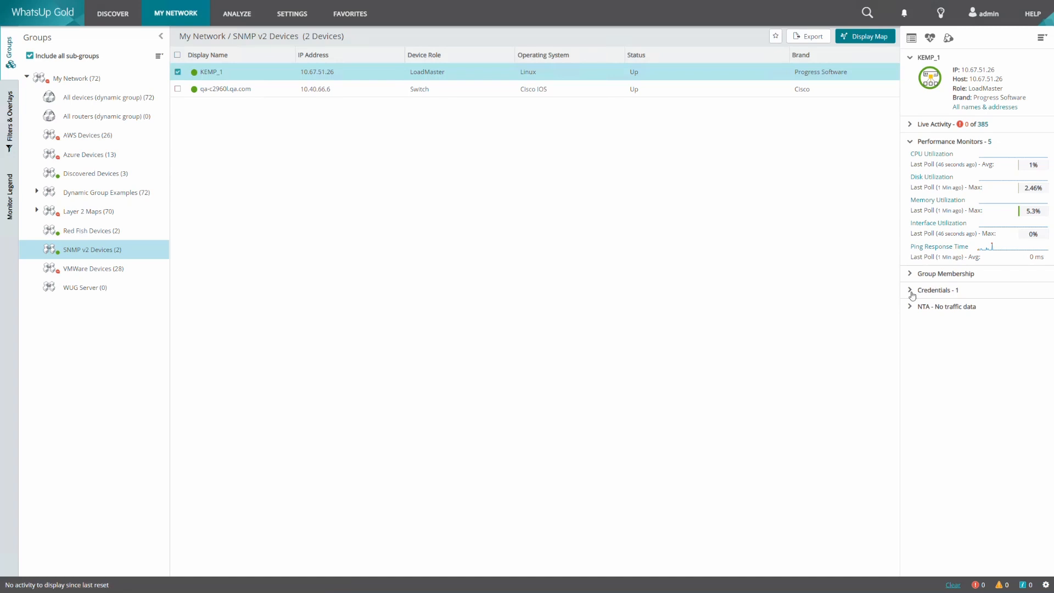
{"action": "left_click", "coordinate": [911, 290]}
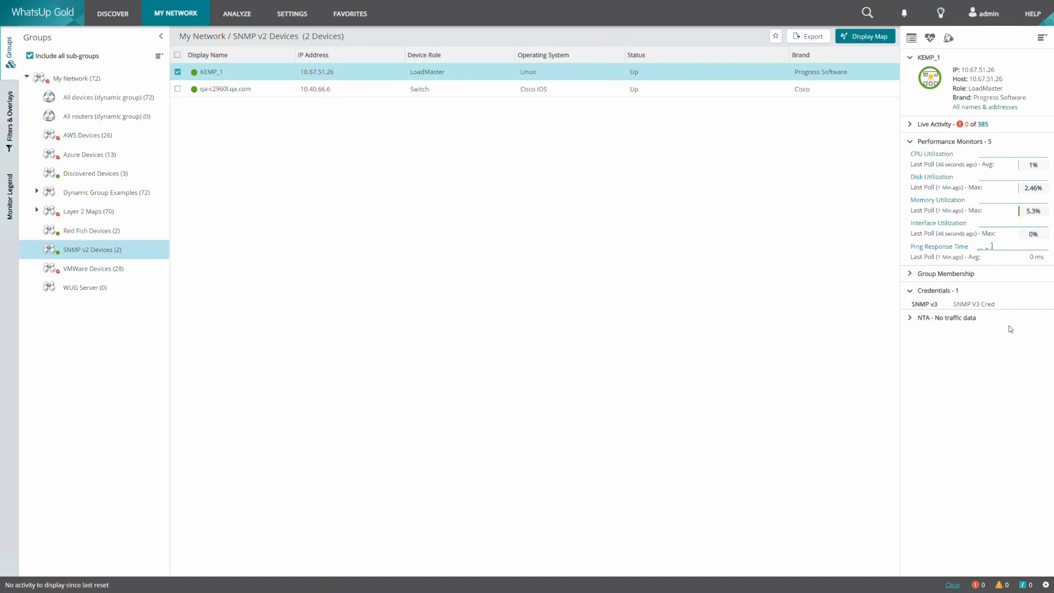
{"action": "mouse_move", "coordinate": [911, 37]}
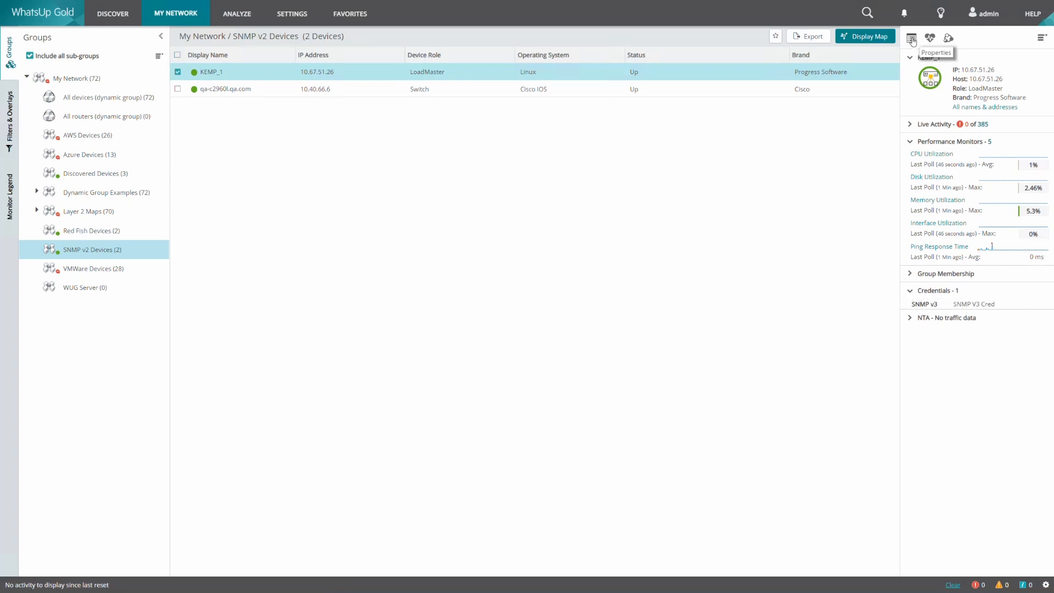
{"action": "left_click", "coordinate": [912, 37]}
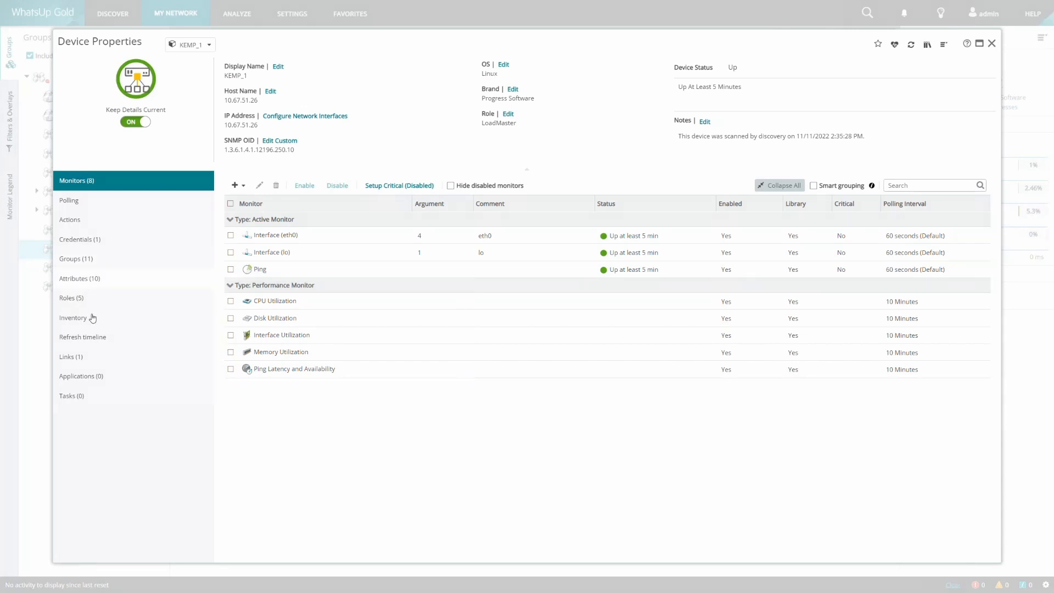
Step: Show KEMP_1's Inventory, with MAC address, Linux description and vmware virtualization
{"action": "left_click", "coordinate": [73, 317]}
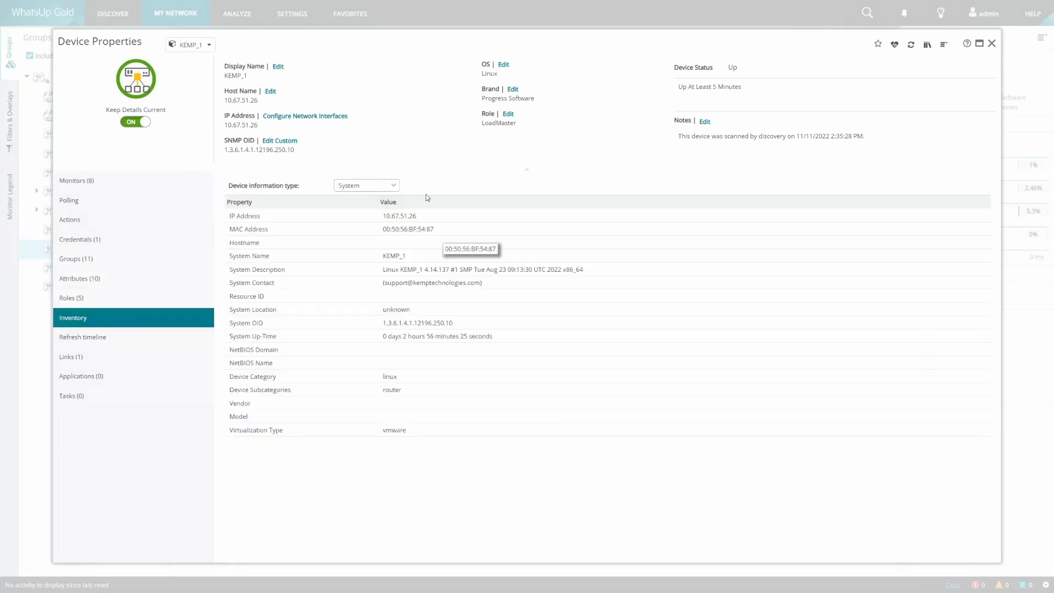